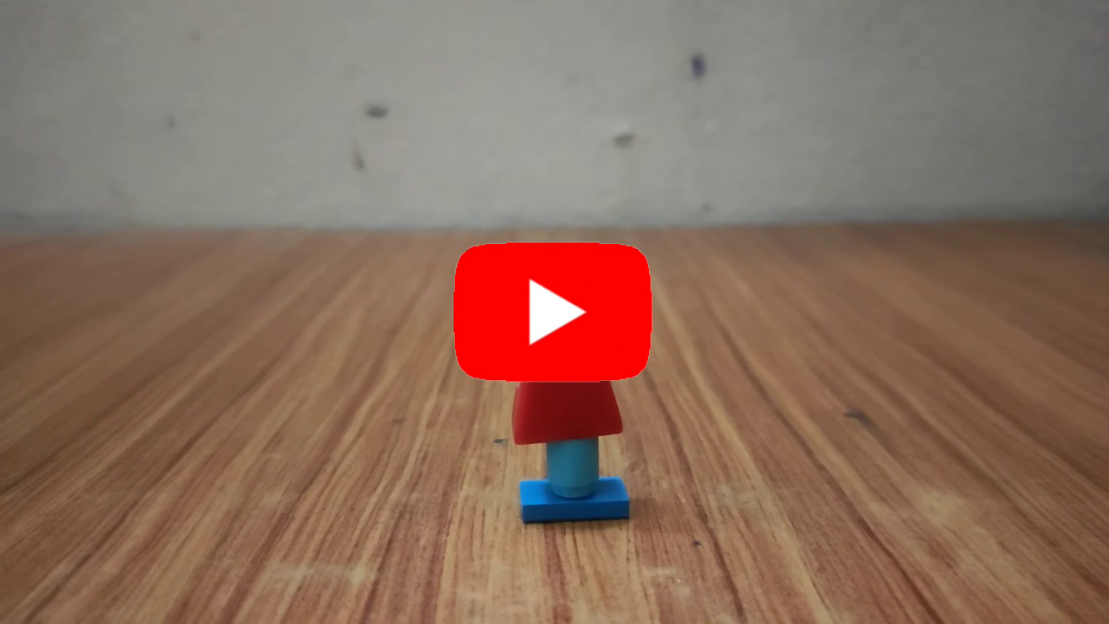
left_click(555, 309)
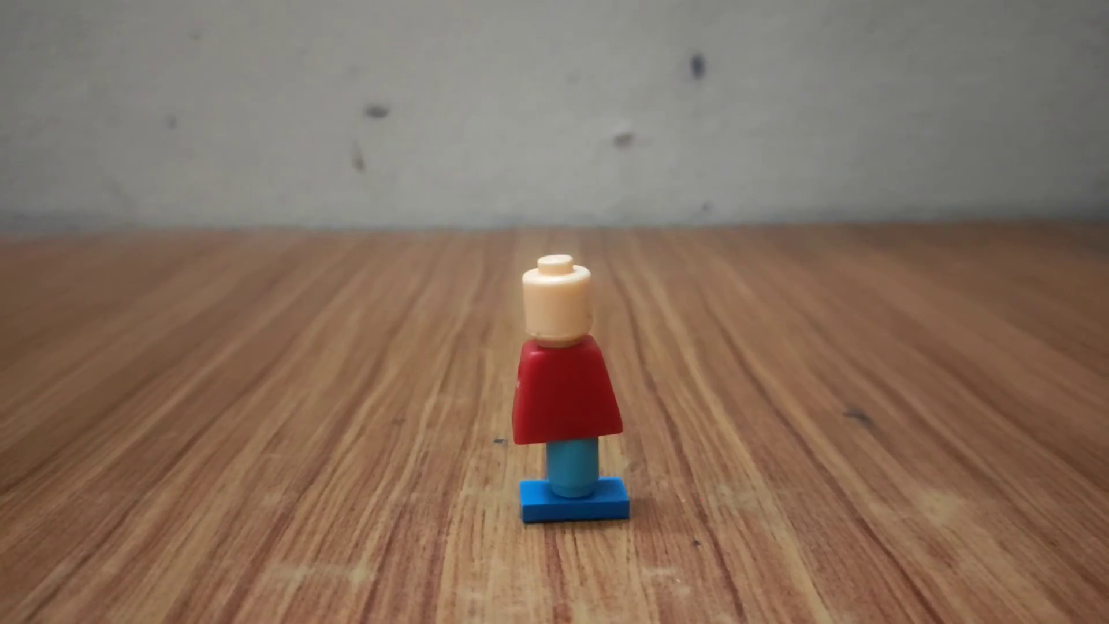